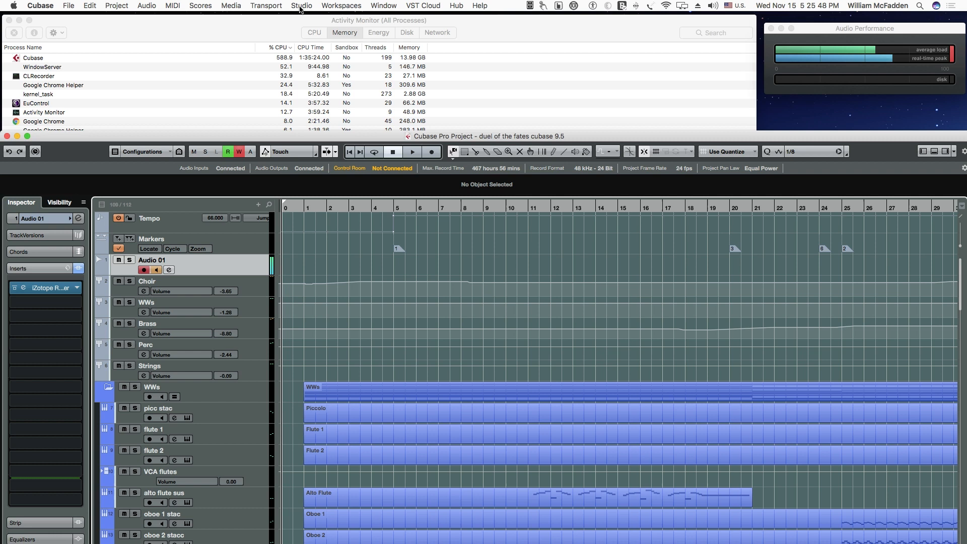
# Step: Bring up Studio Setup on the VST Audio System page from the Studio menu
pyautogui.click(301, 7)
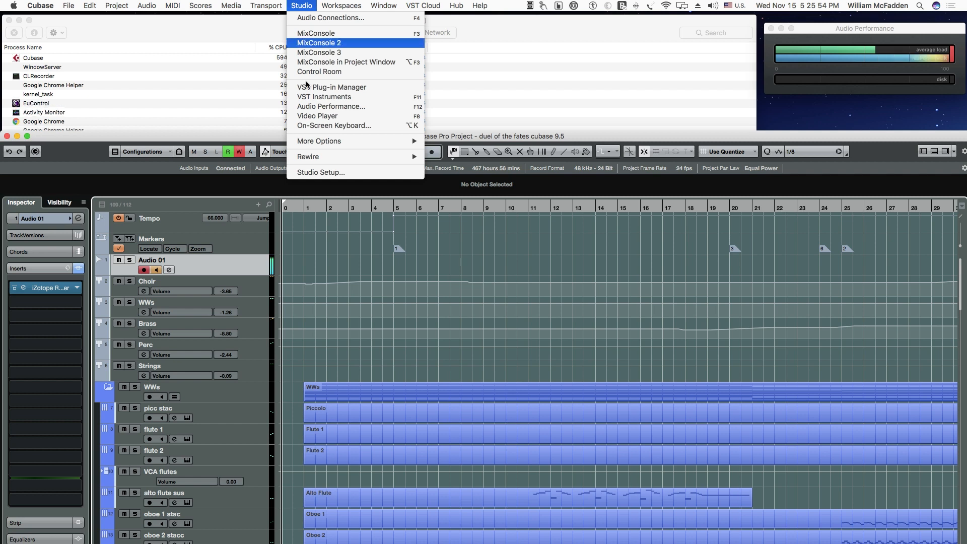
pyautogui.click(321, 172)
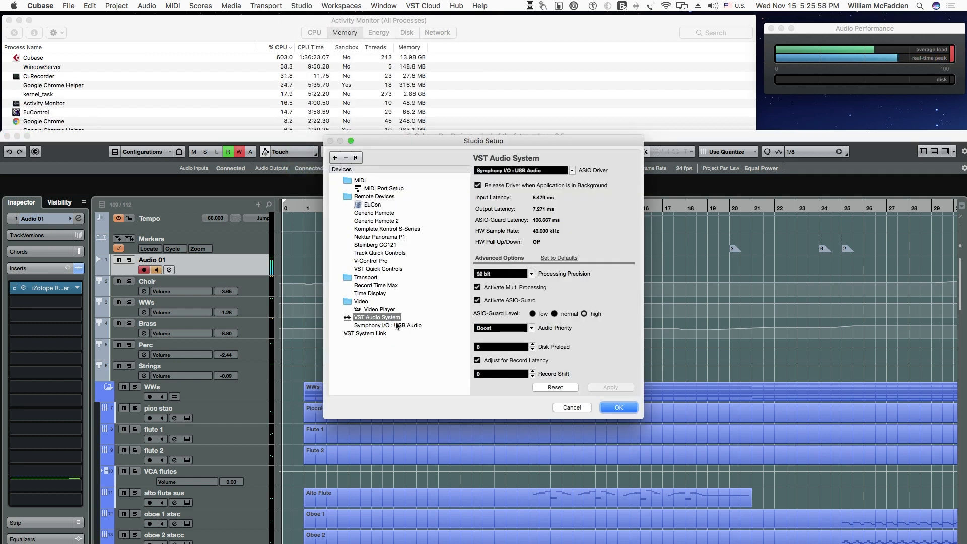
# Step: Set the Symphony I/O USB audio interface buffer size to 512 samples in its control panel
pyautogui.click(387, 325)
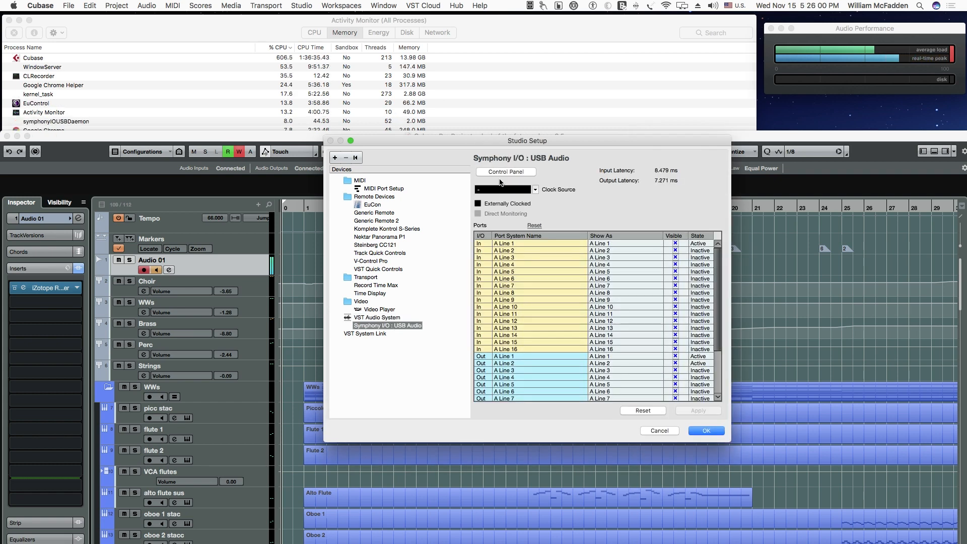
pyautogui.click(505, 172)
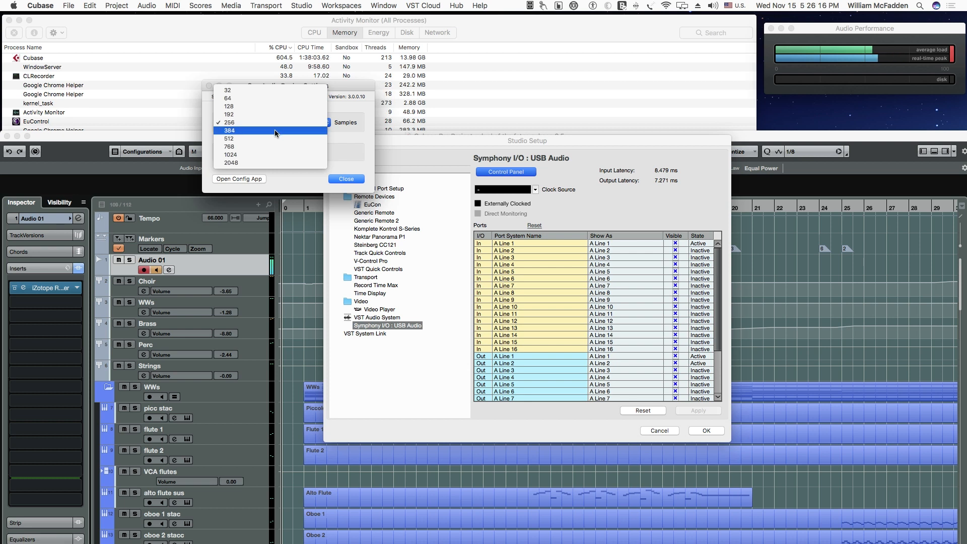
pyautogui.click(229, 138)
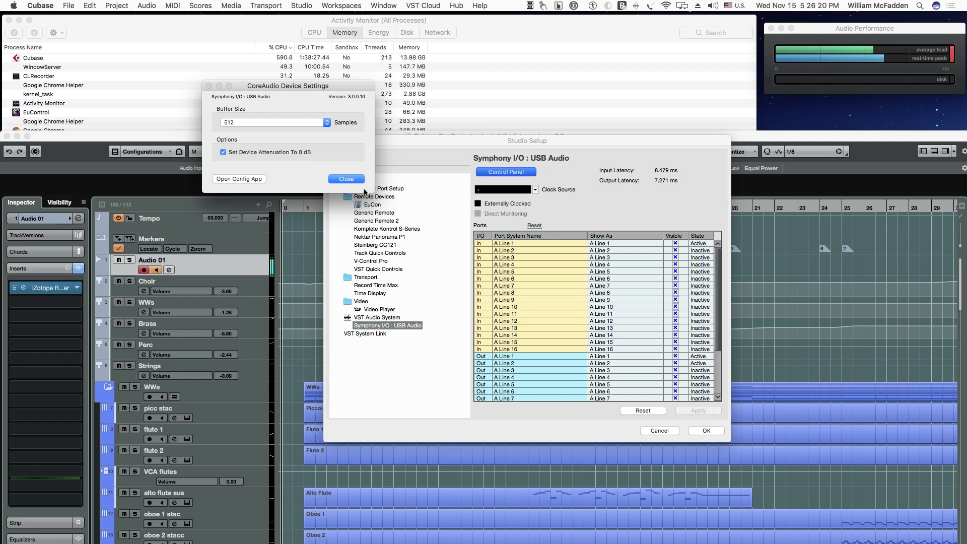
pyautogui.click(345, 179)
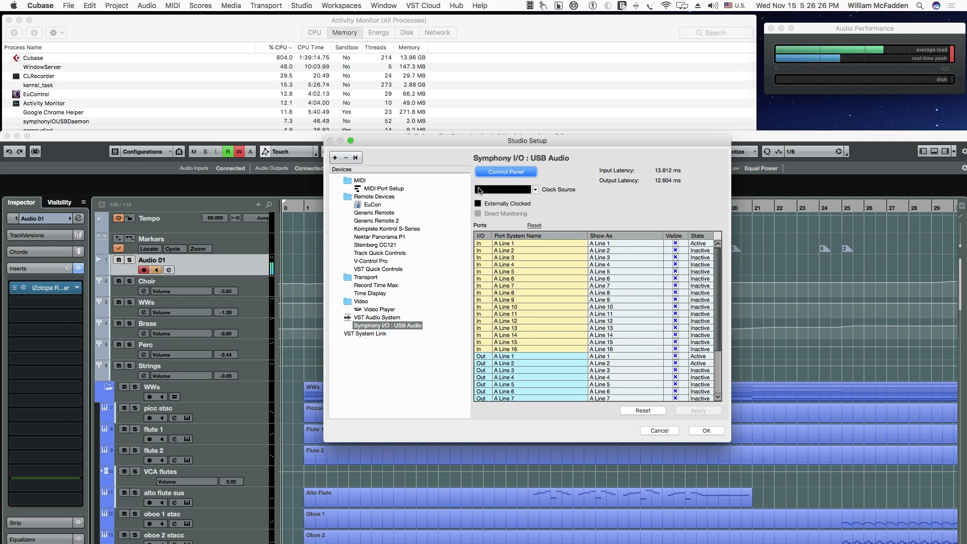
# Step: Review the VST Audio System settings and confirm Studio Setup with OK
pyautogui.click(375, 317)
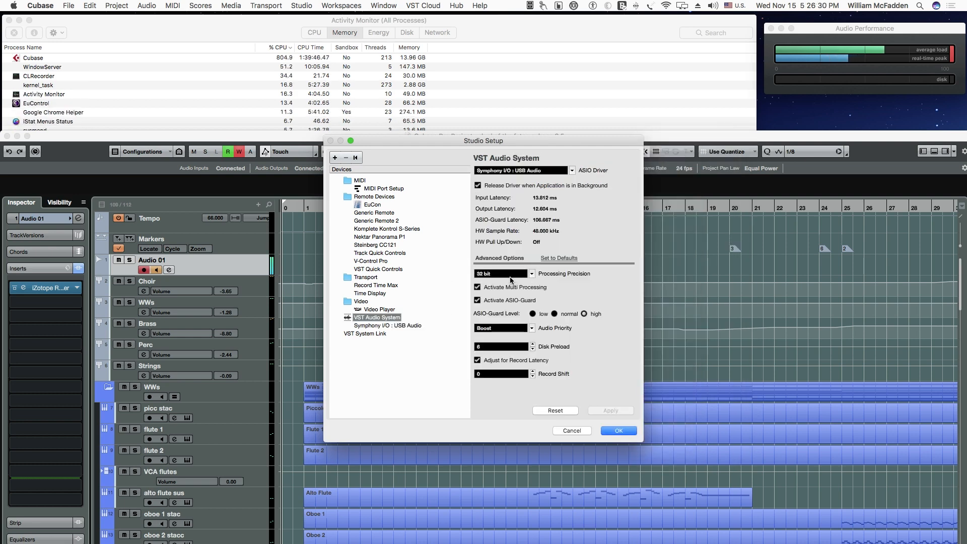
pyautogui.moveTo(598, 282)
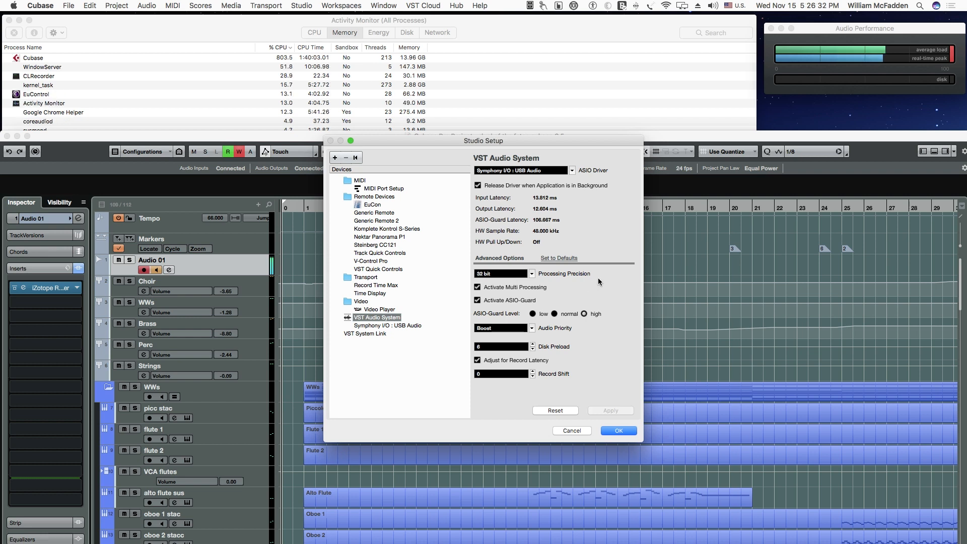
pyautogui.moveTo(599, 297)
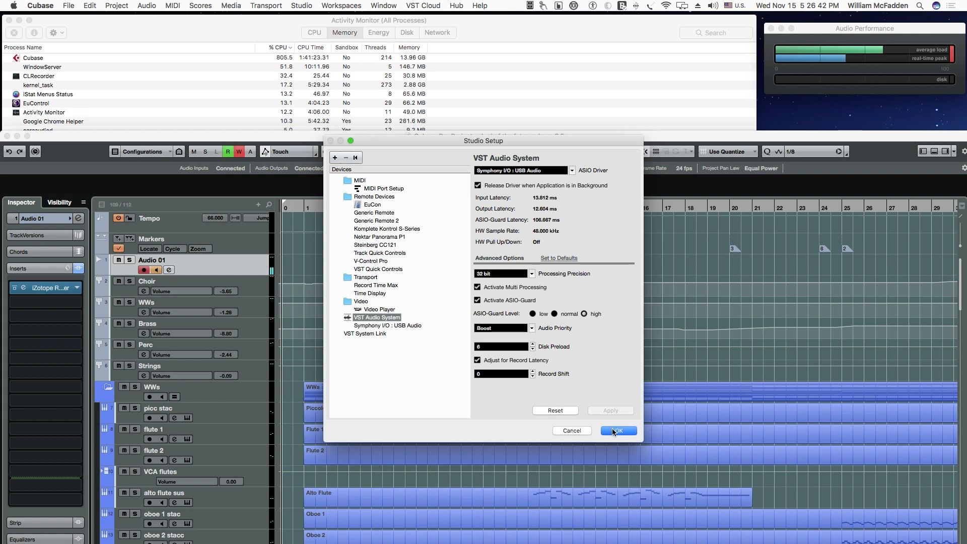
pyautogui.click(618, 430)
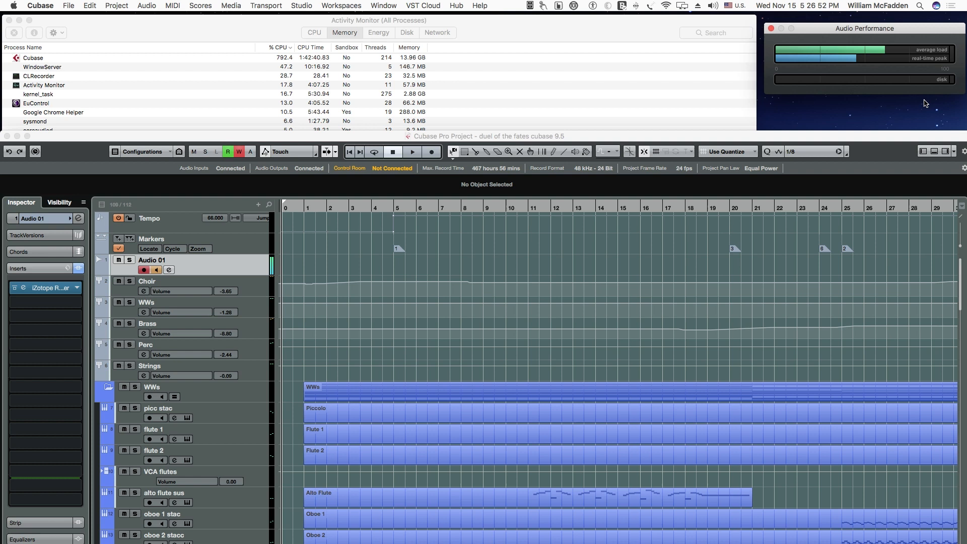
# Step: Start the orchestral cue playing from its opening bars with the performance meter in view
pyautogui.click(393, 151)
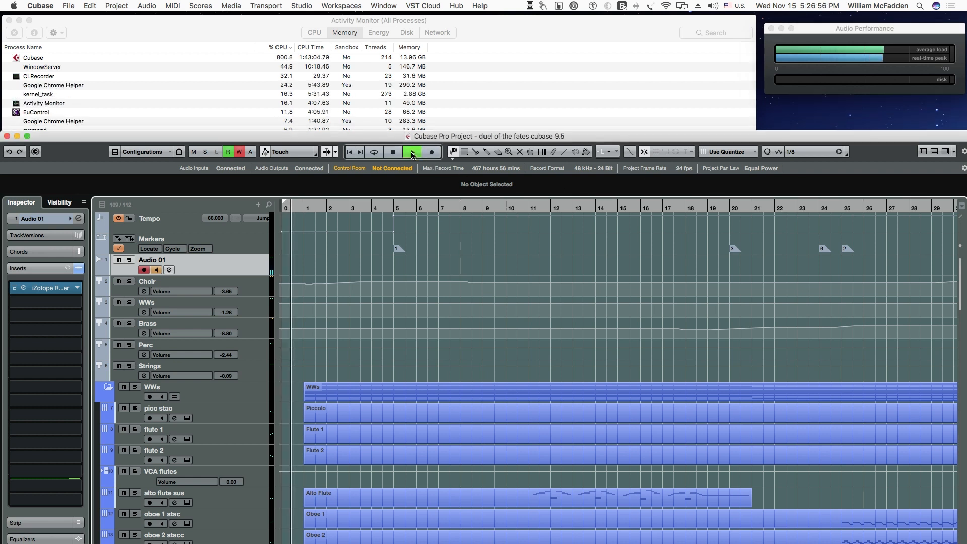
pyautogui.click(391, 152)
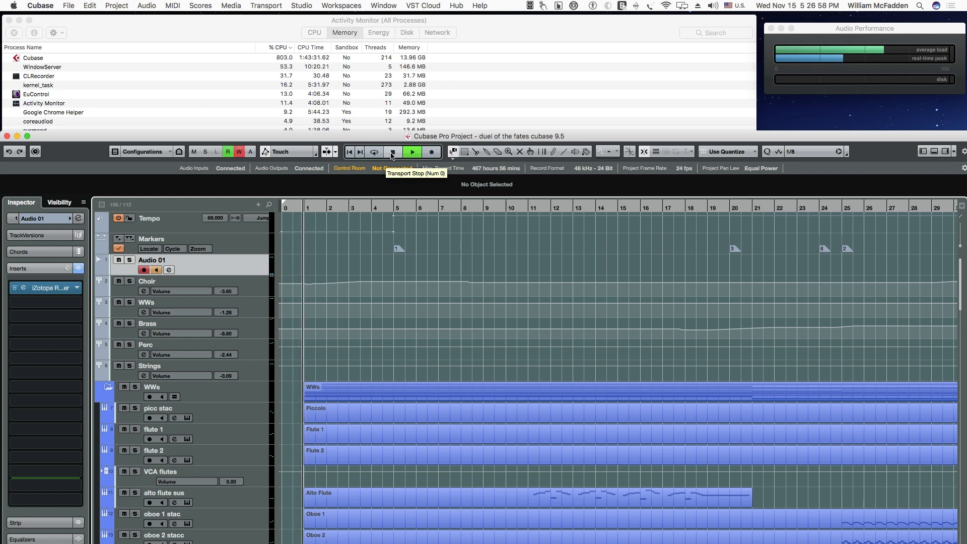
pyautogui.click(392, 151)
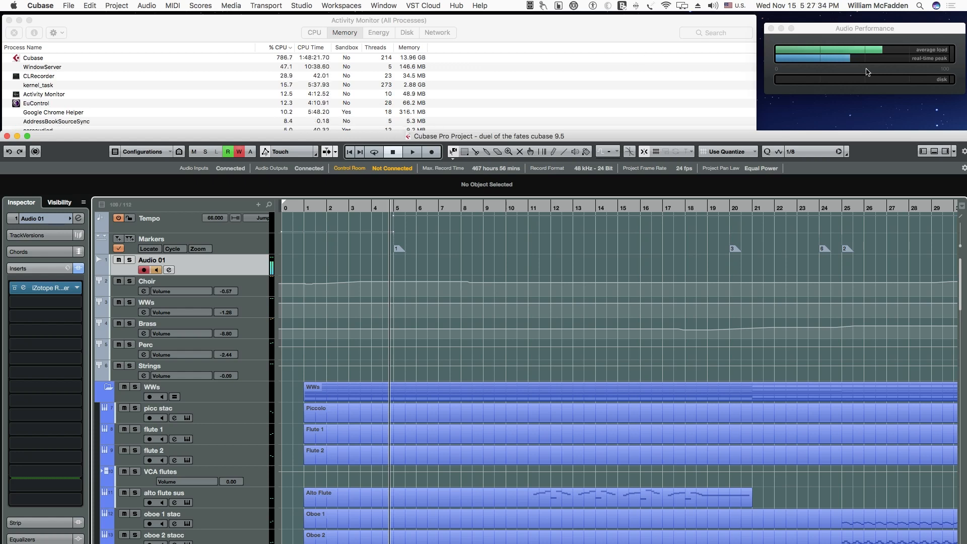
# Step: Reset the performance meter peak, let the faster section play, and stop near bar 13
pyautogui.click(412, 151)
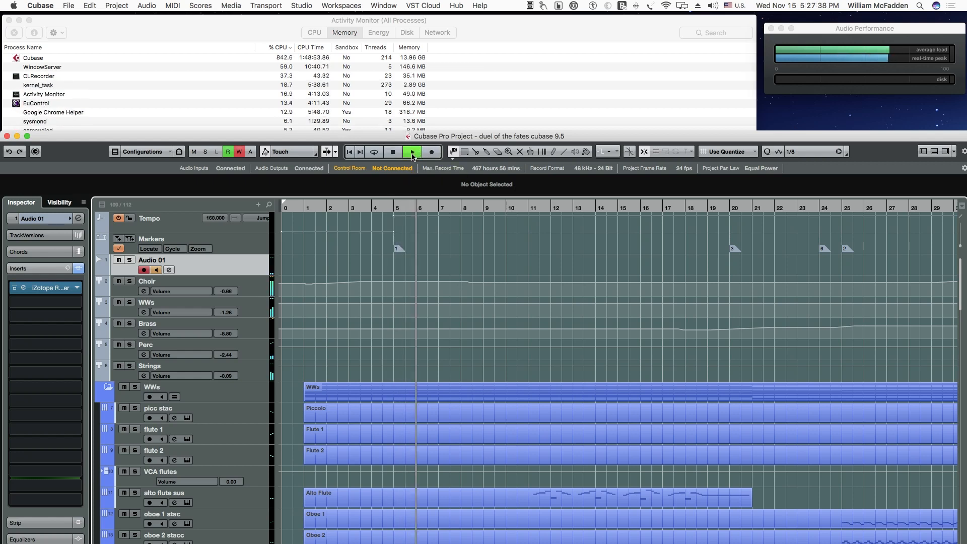
pyautogui.click(412, 152)
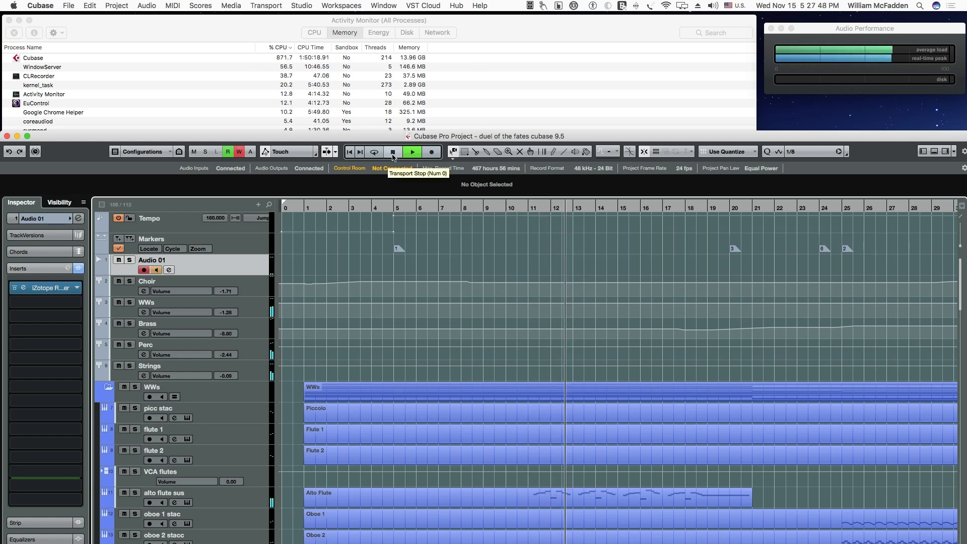
pyautogui.click(392, 152)
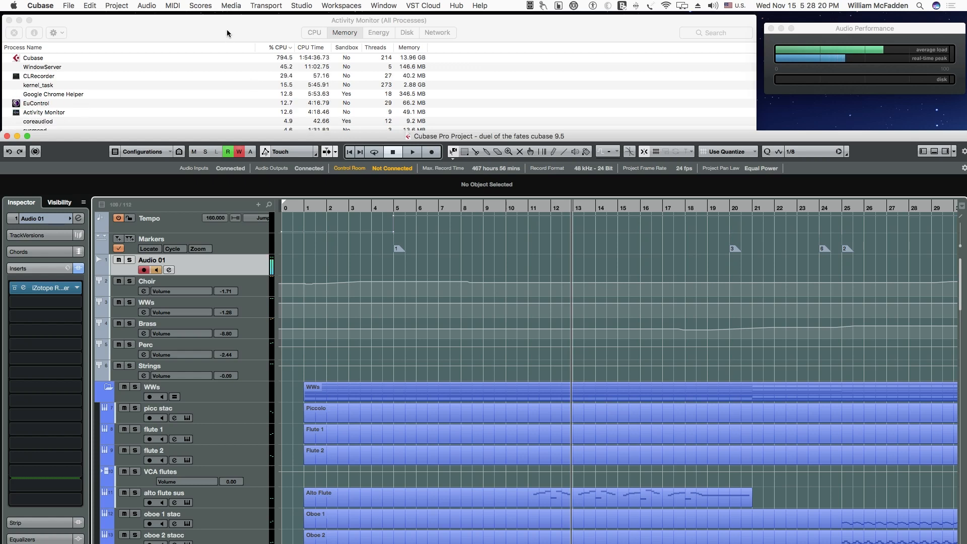
pyautogui.click(412, 151)
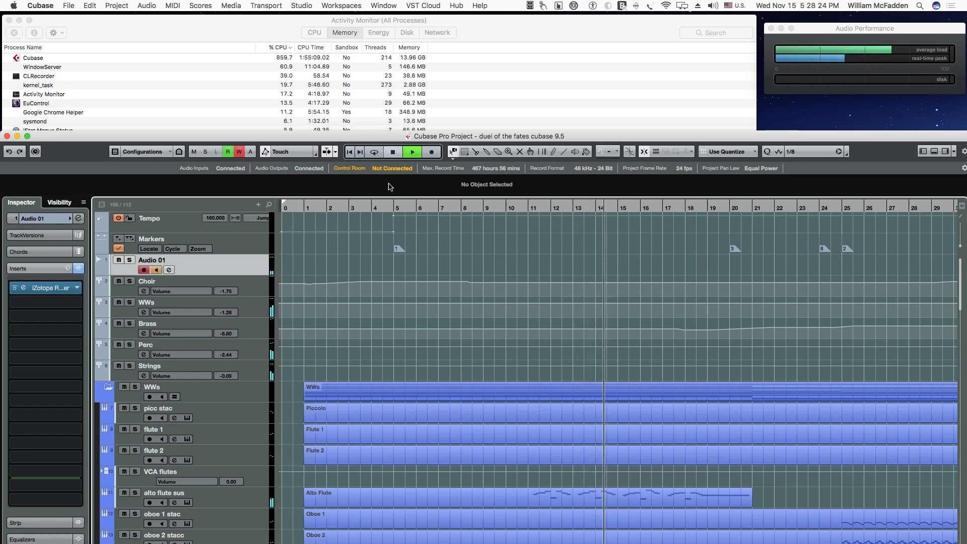
# Step: Browse down through the strings and woodwind tracks during playback, then stop the transport
pyautogui.scroll(-3)
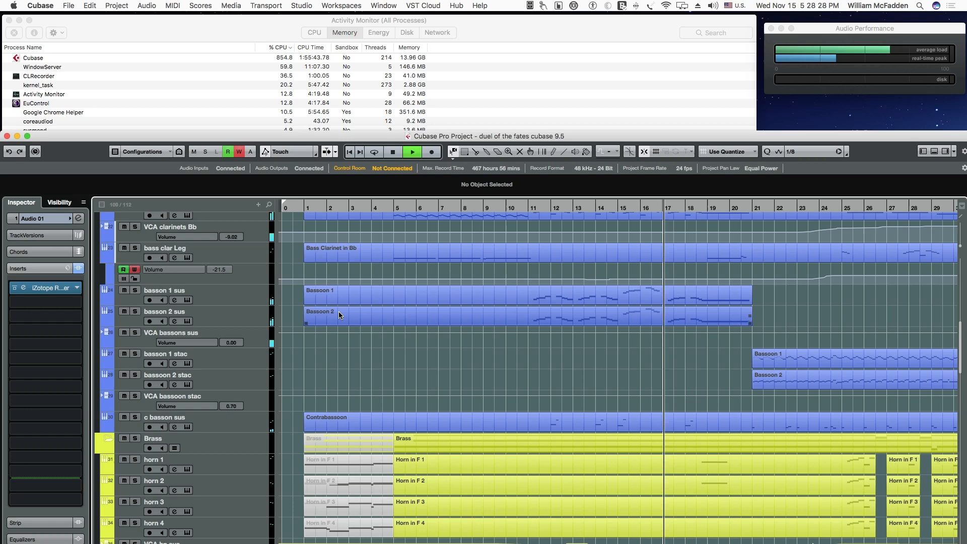
pyautogui.scroll(-3)
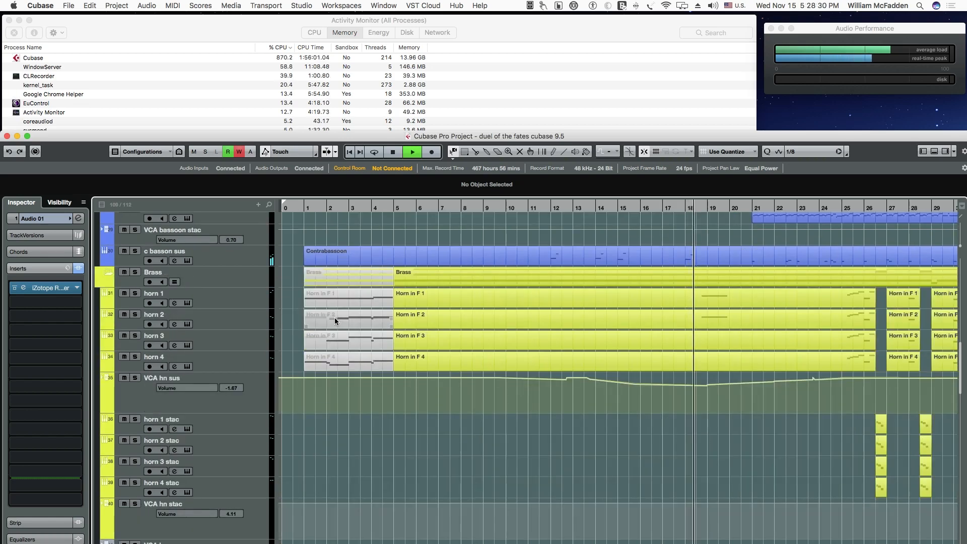
pyautogui.scroll(-3)
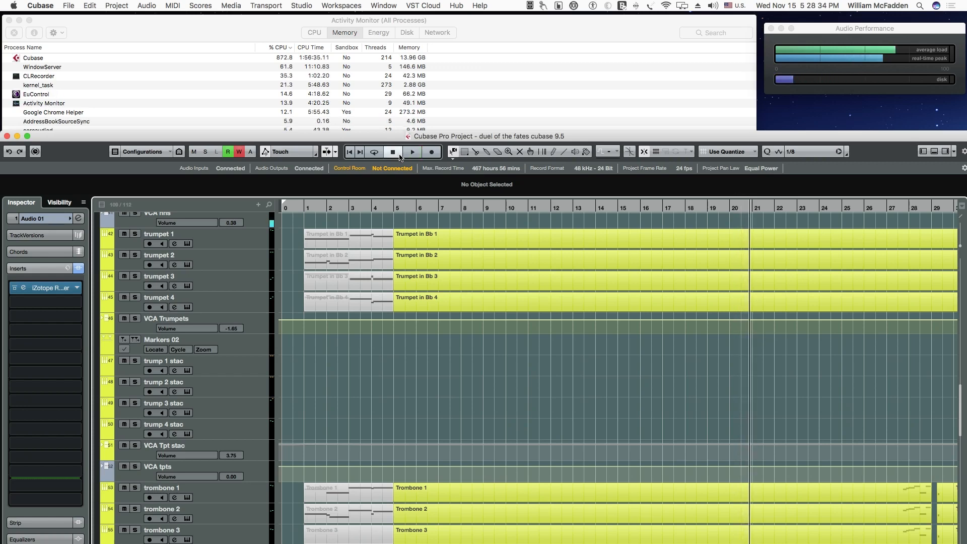
pyautogui.scroll(-3)
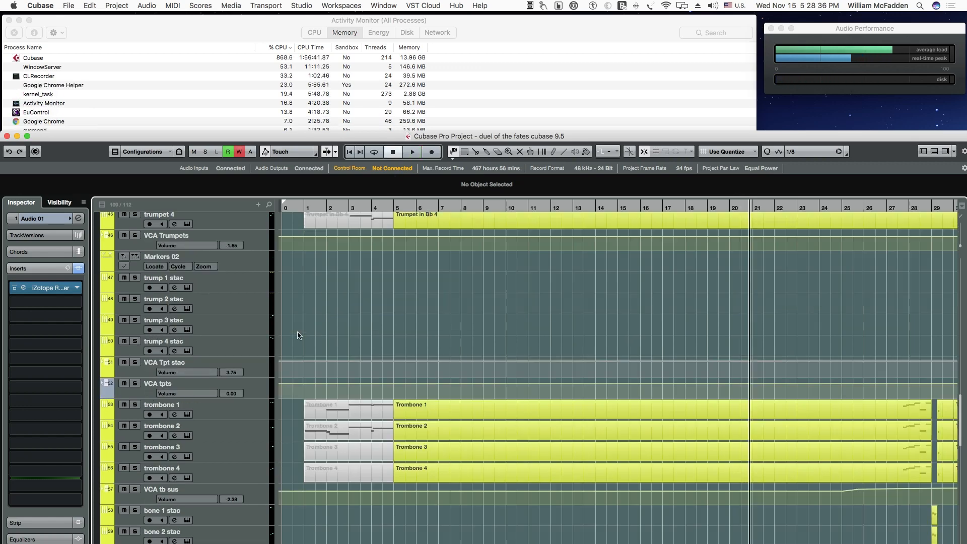
pyautogui.scroll(-3)
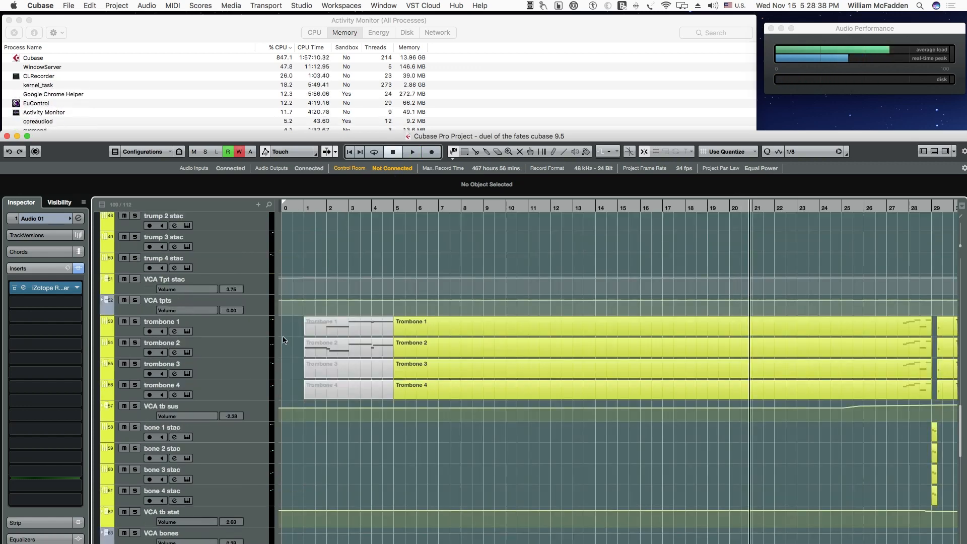
pyautogui.scroll(-3)
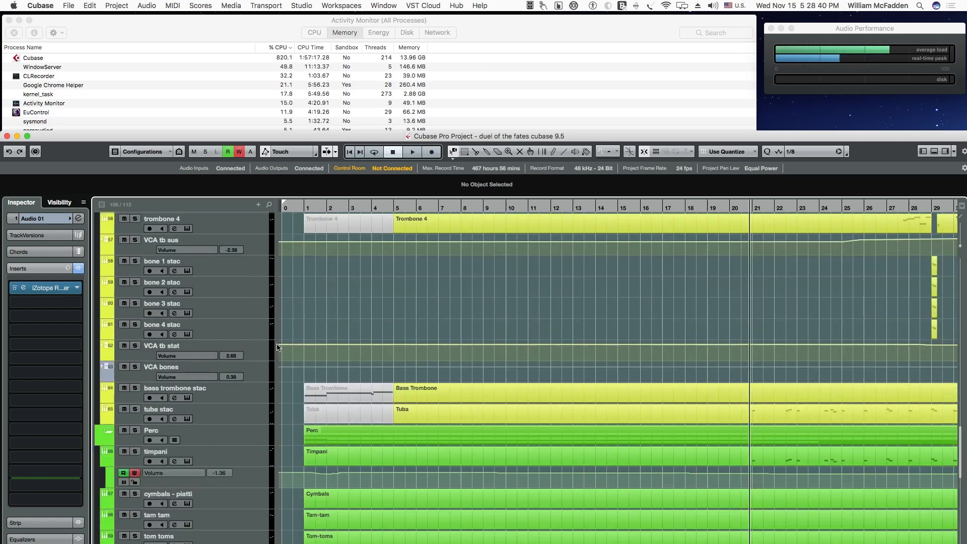
pyautogui.scroll(-3)
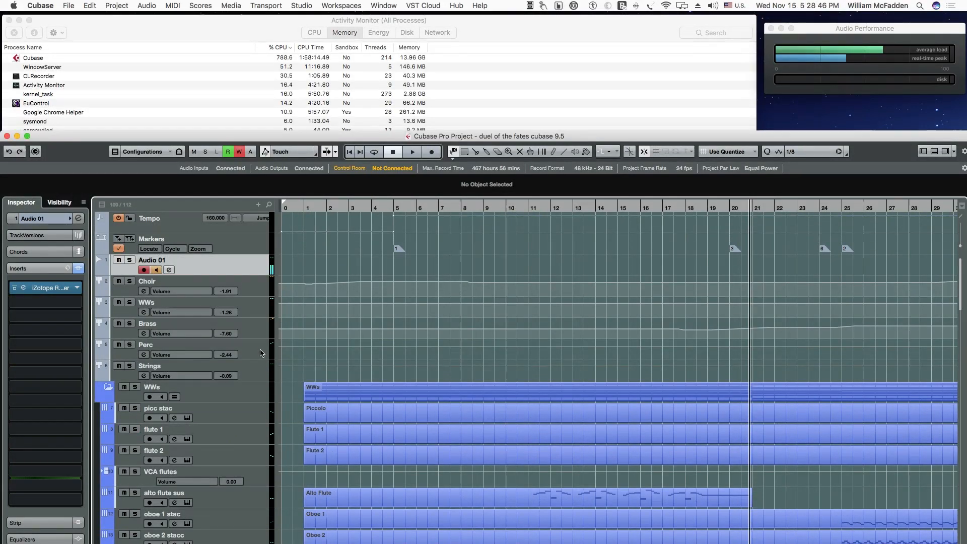
pyautogui.scroll(-3)
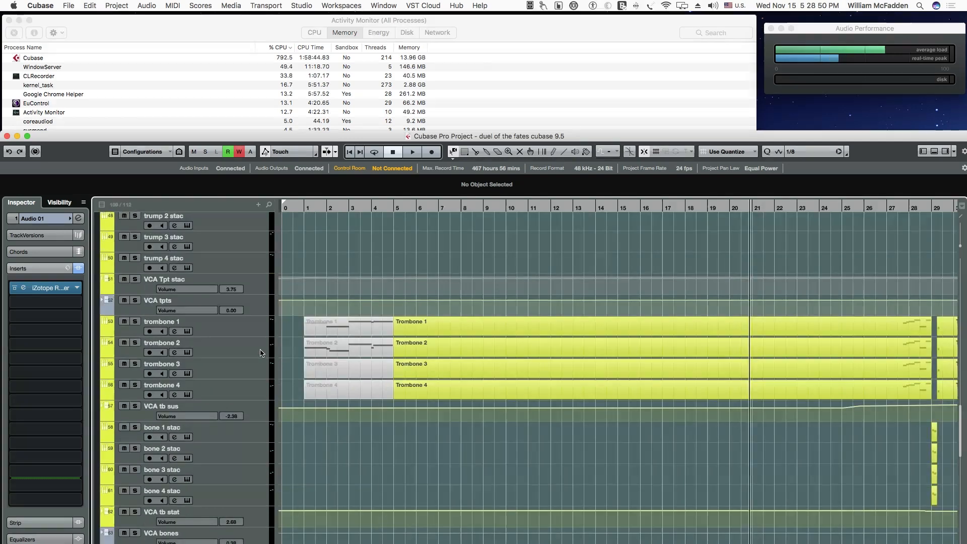
pyautogui.scroll(-3)
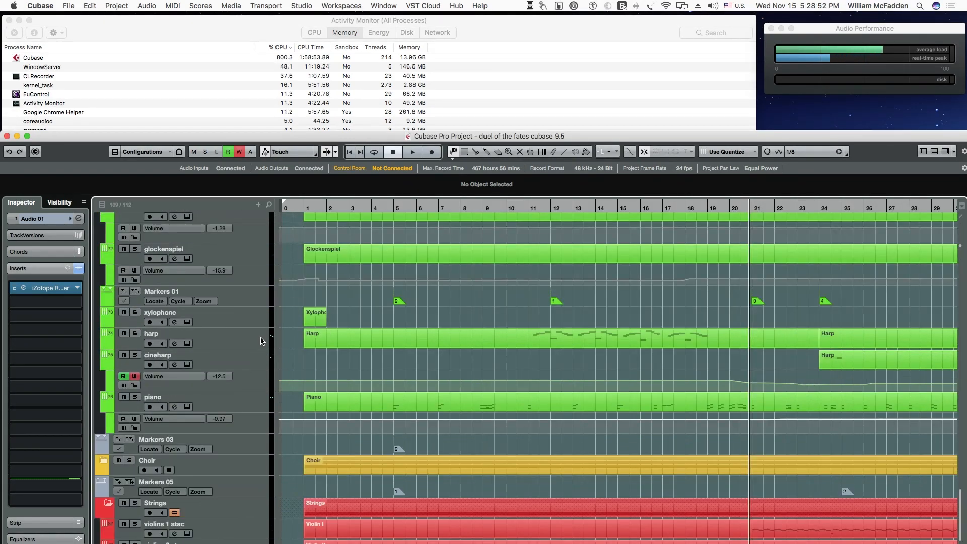
pyautogui.scroll(-3)
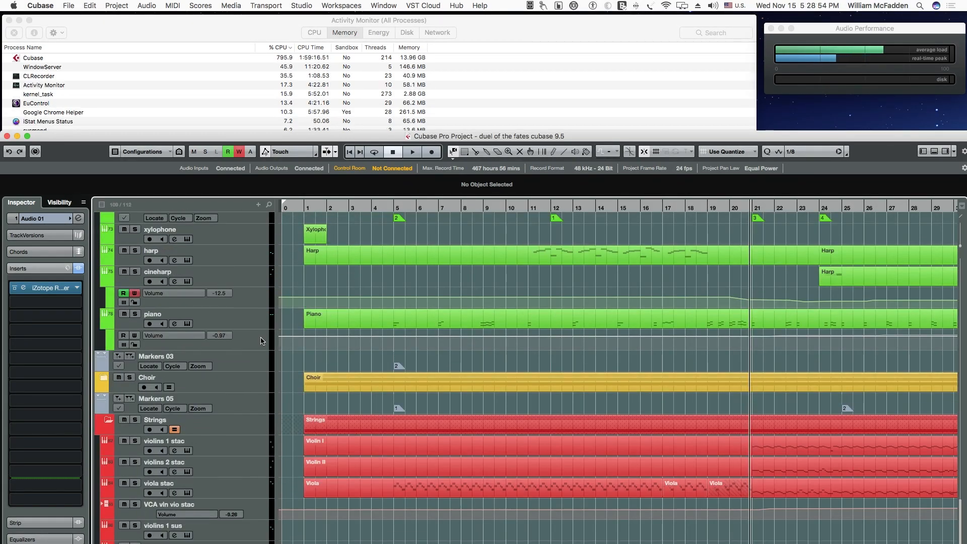
pyautogui.scroll(-3)
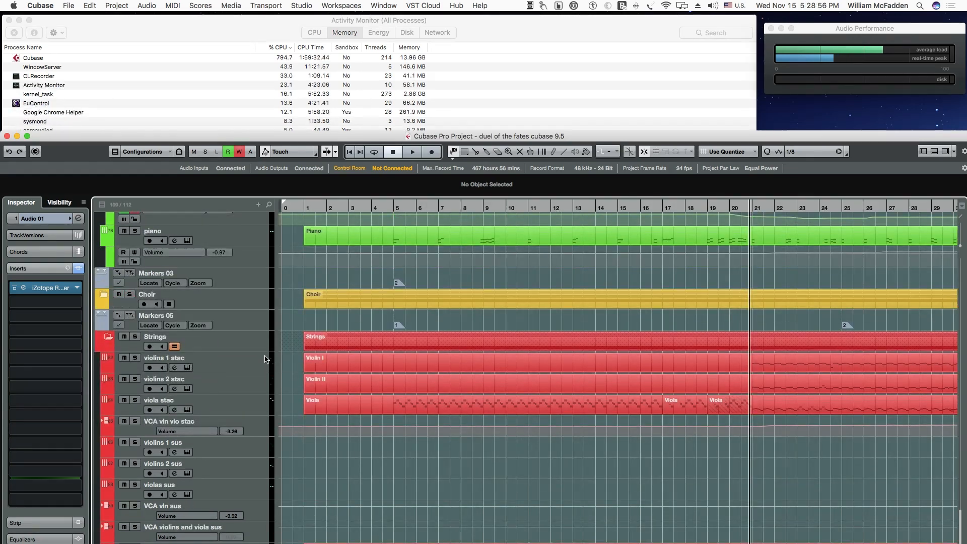
pyautogui.scroll(-3)
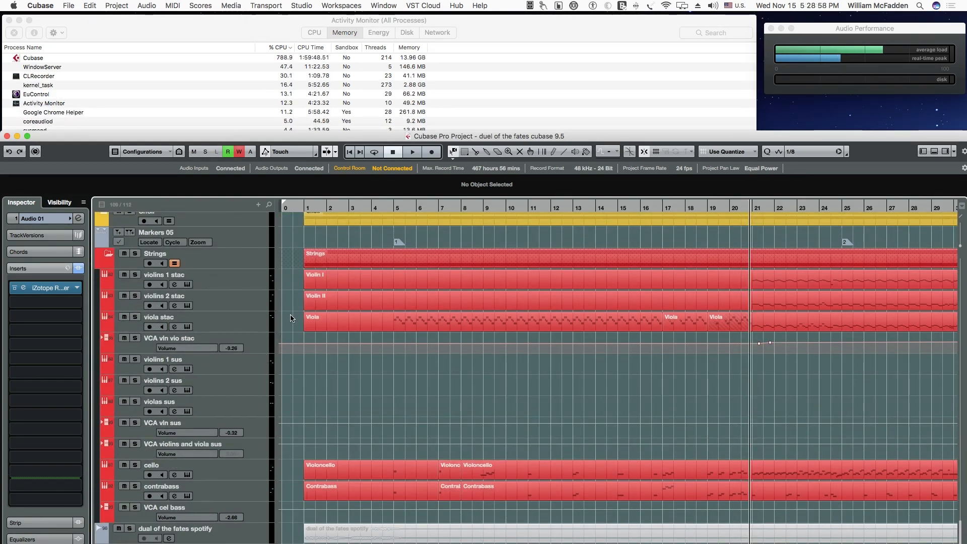
pyautogui.click(412, 153)
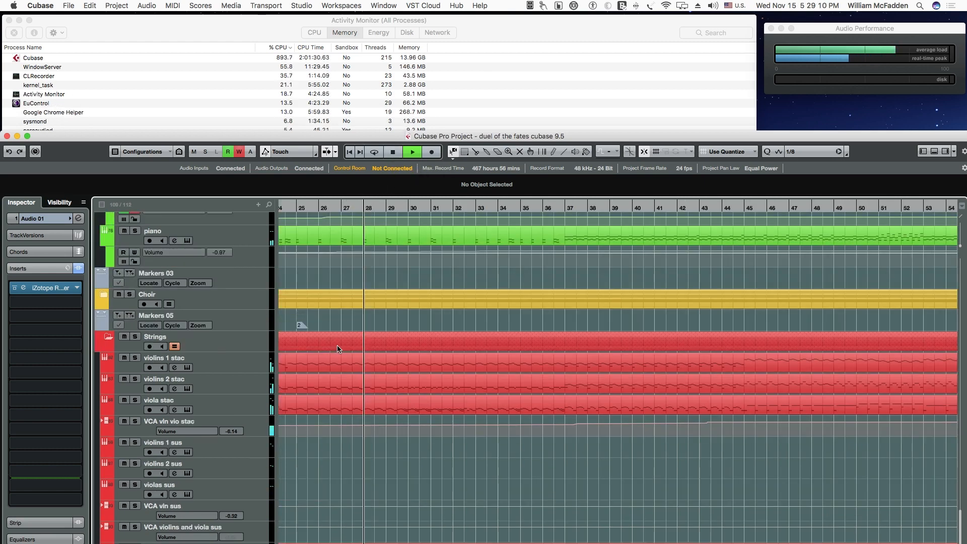
pyautogui.scroll(-3)
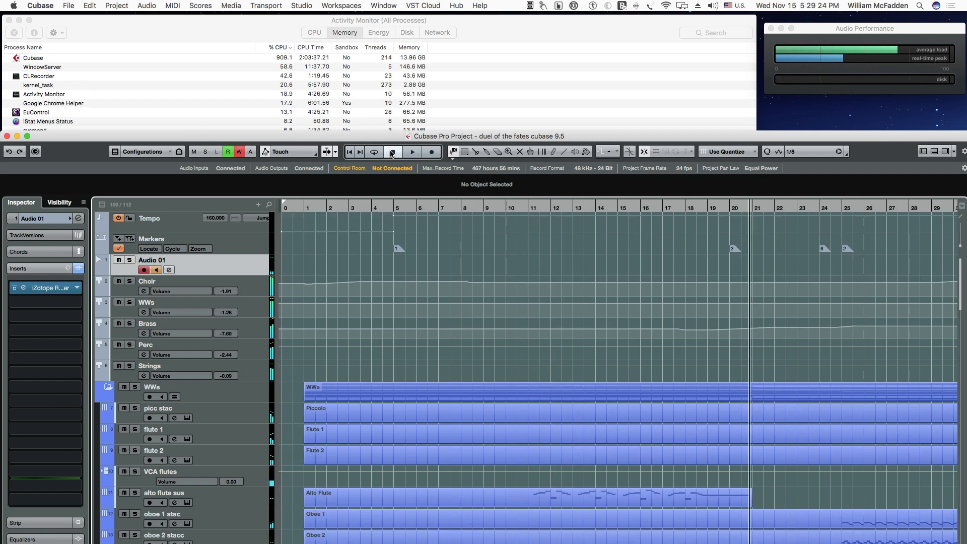
# Step: Play the woodwind passage from around bar 25 and stop near bar 37
pyautogui.click(393, 152)
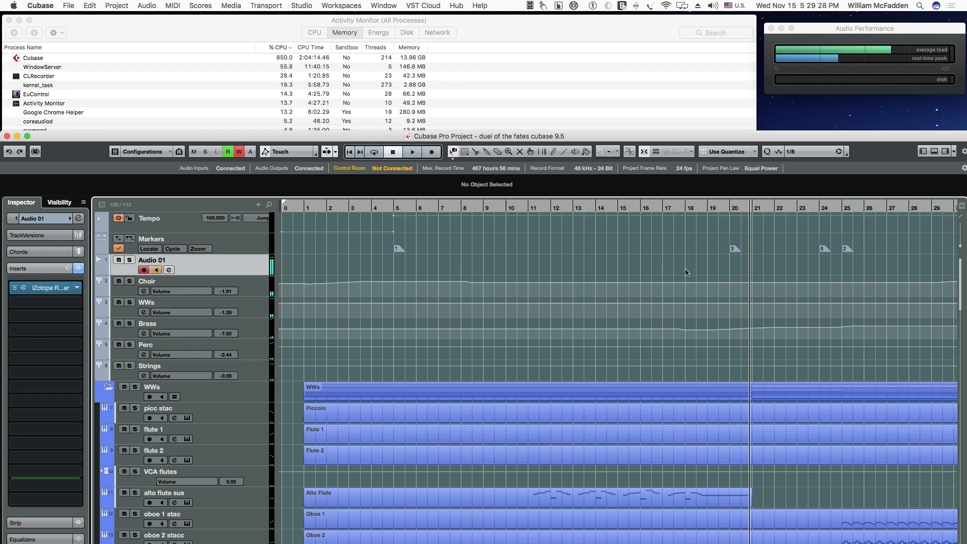
pyautogui.moveTo(631, 272)
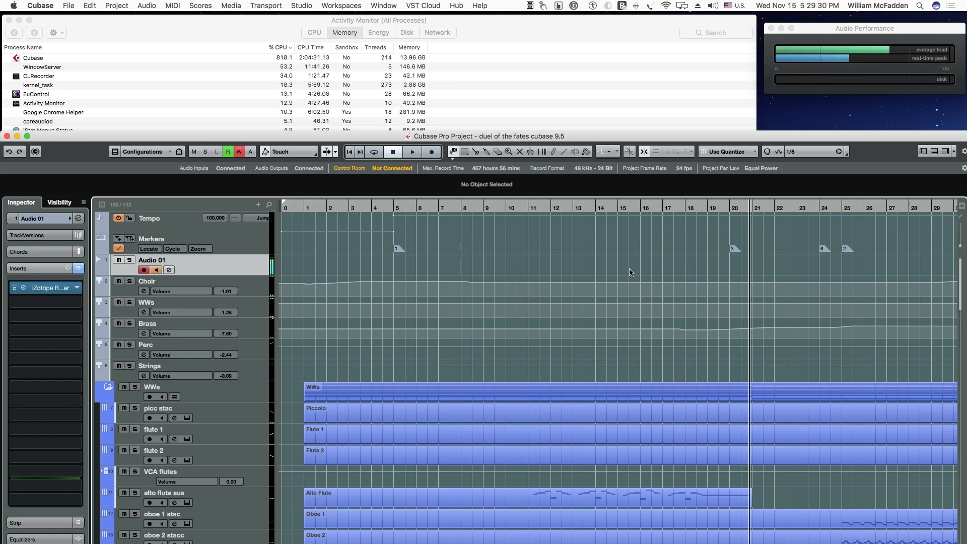
pyautogui.click(412, 151)
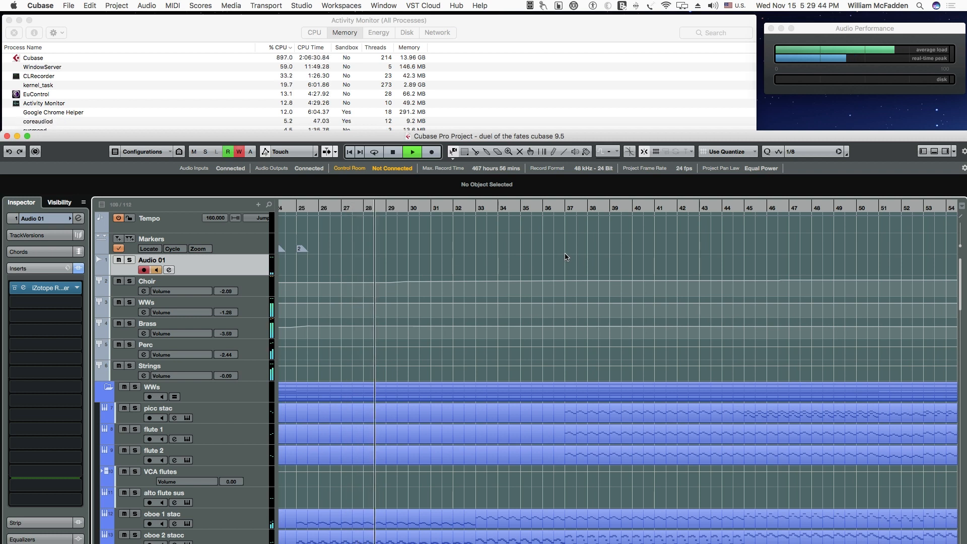
pyautogui.moveTo(392, 151)
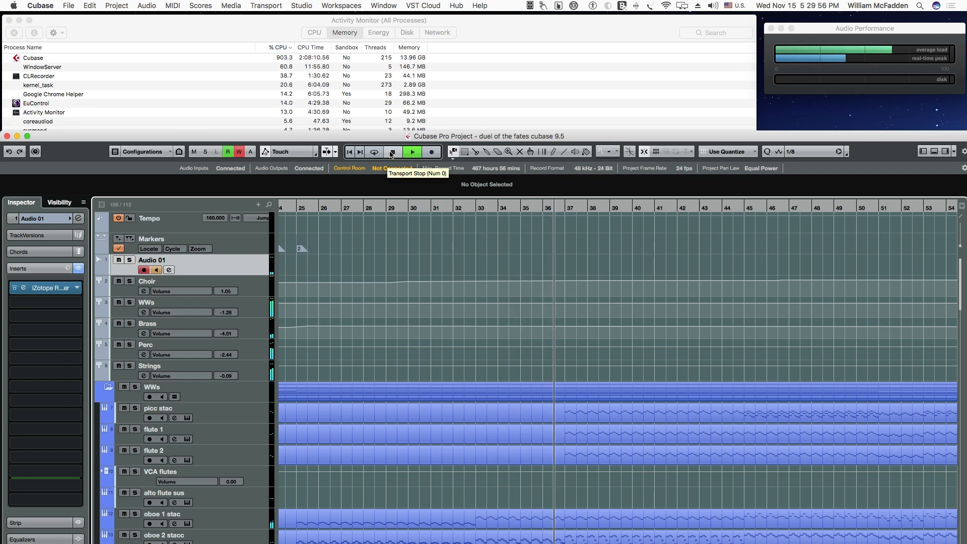
pyautogui.click(391, 151)
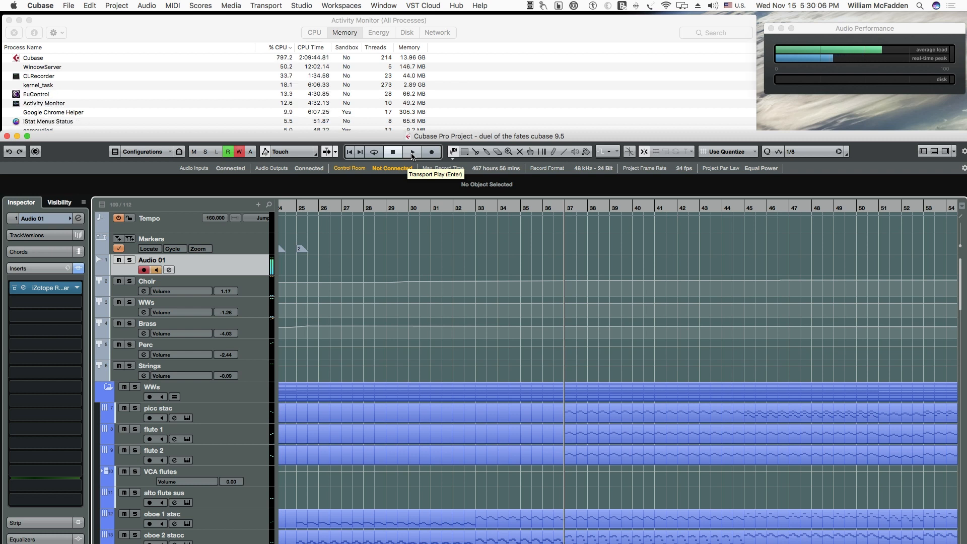
# Step: Resume playback from bar 37 to about bar 48, browsing woodwind, brass, percussion and strings
pyautogui.click(411, 151)
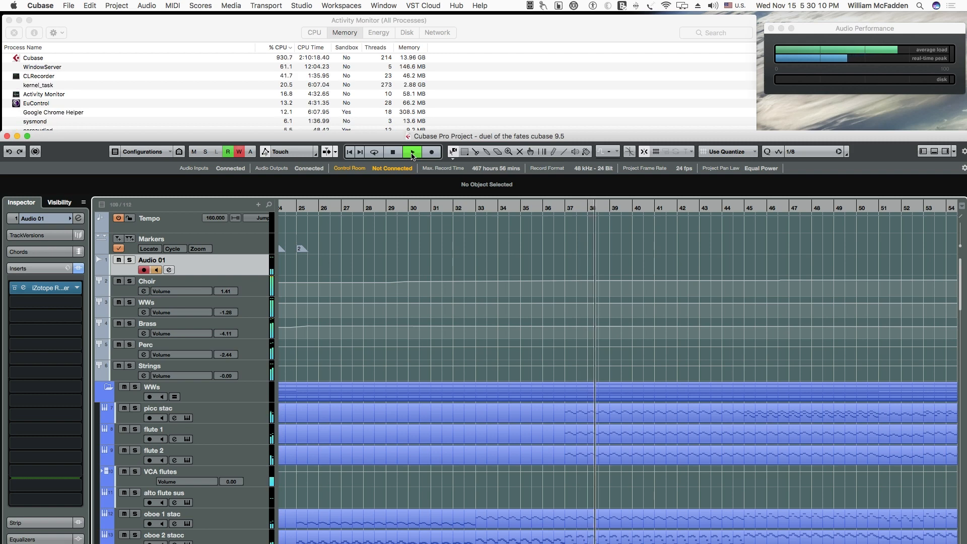
pyautogui.click(392, 152)
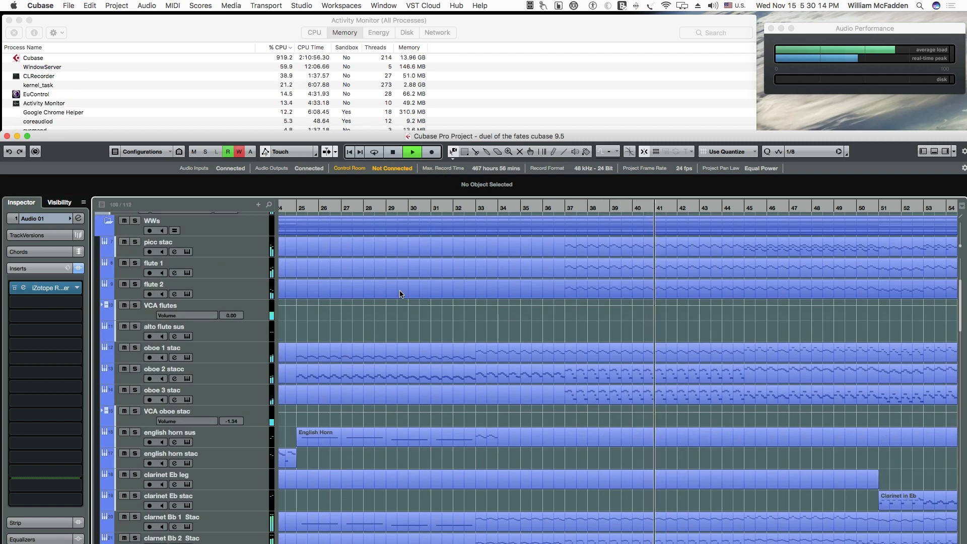
pyautogui.scroll(-3)
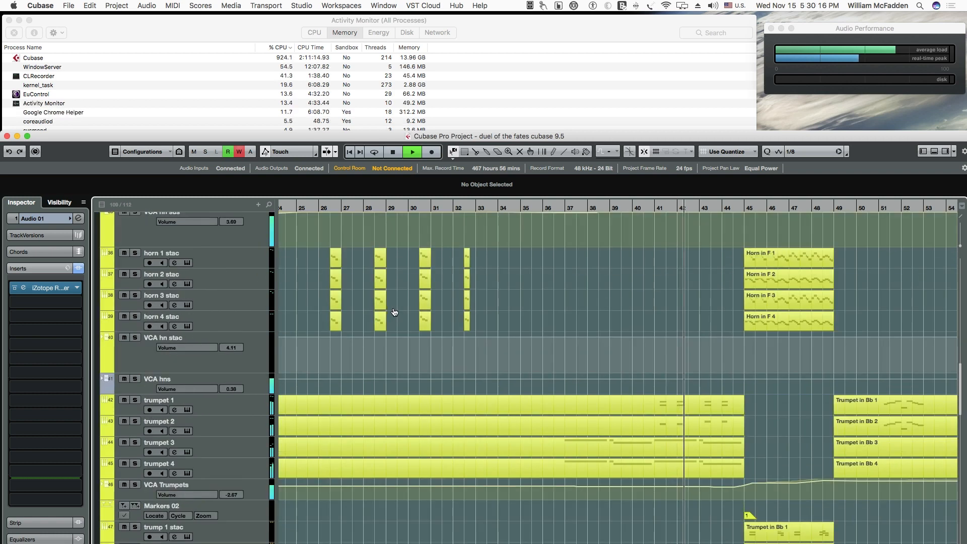
pyautogui.scroll(-3)
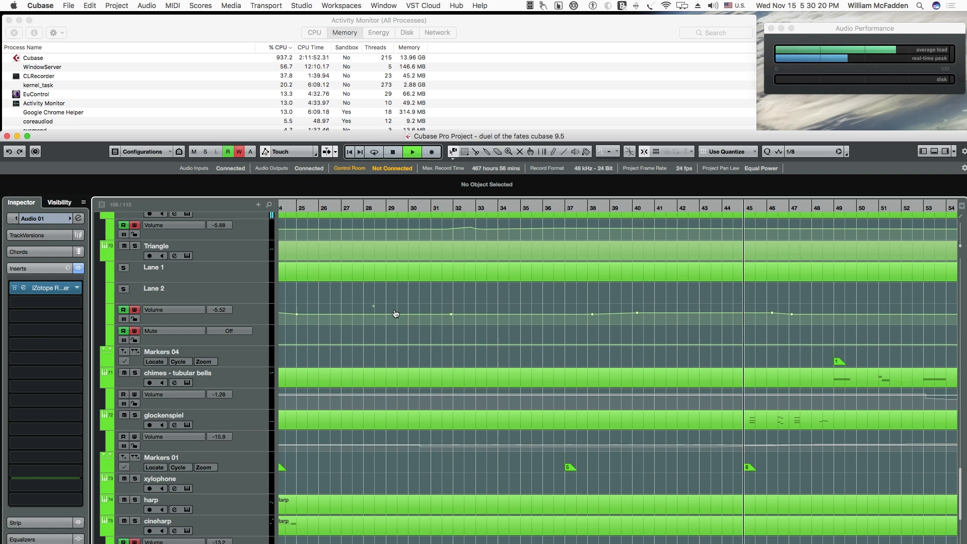
pyautogui.scroll(-3)
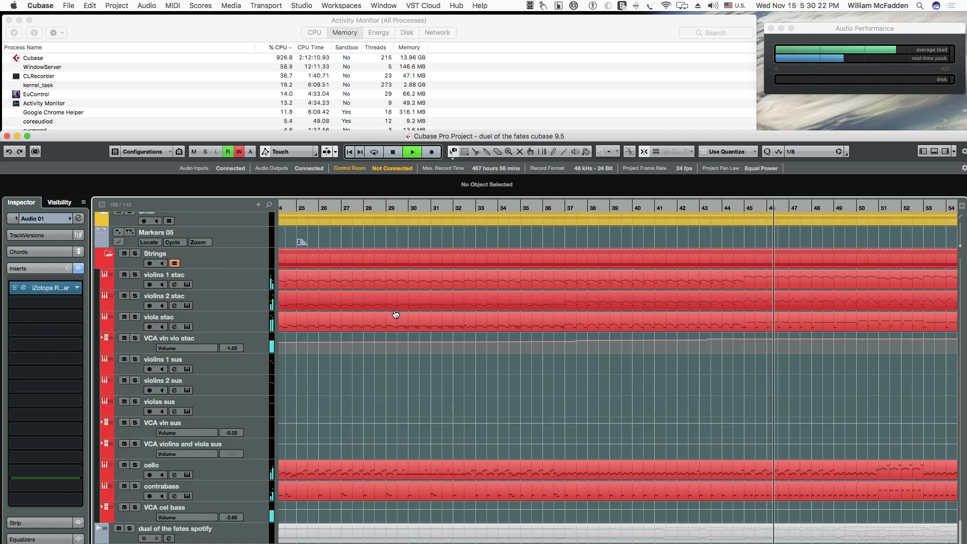
pyautogui.scroll(-3)
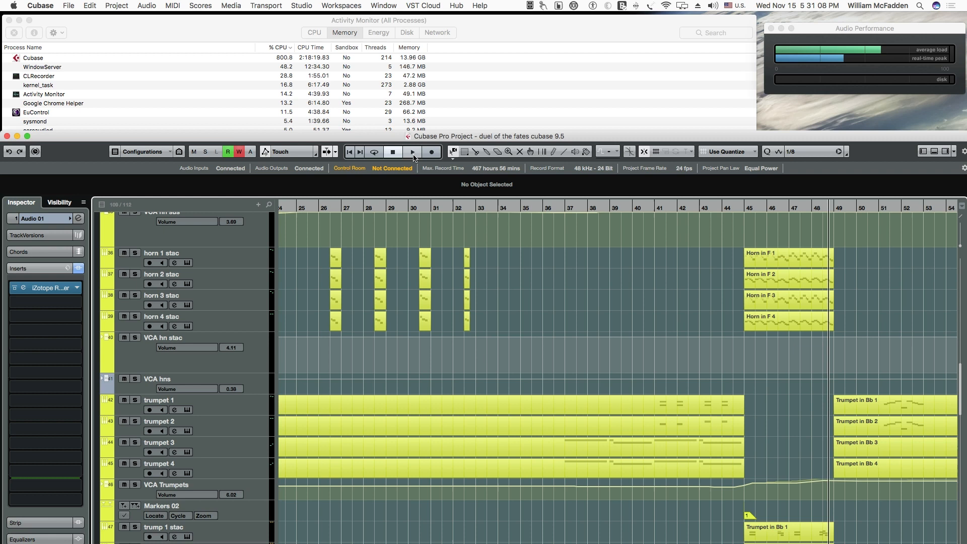
# Step: Play from bar 48 to the cue's end past bar 78, reviewing brass, percussion and strings, then stop
pyautogui.click(412, 151)
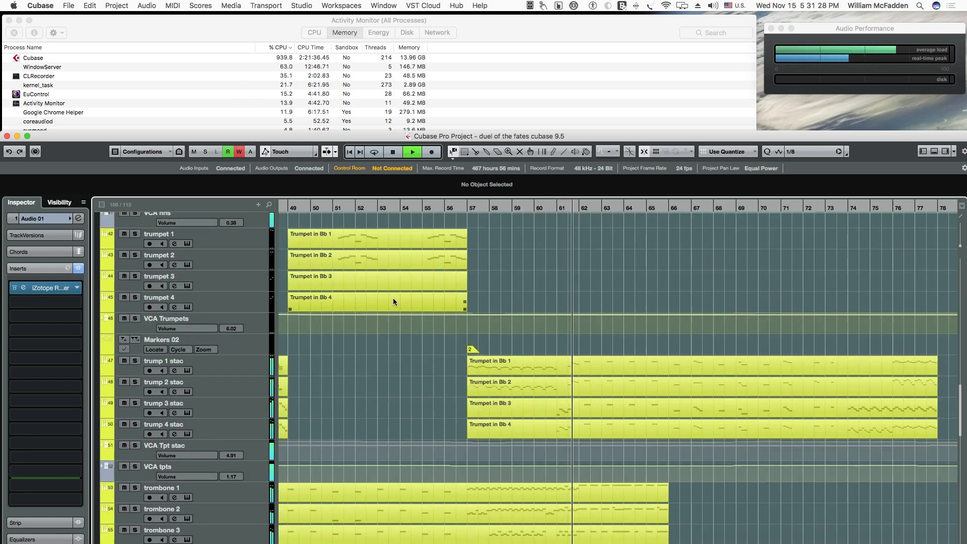
pyautogui.scroll(-3)
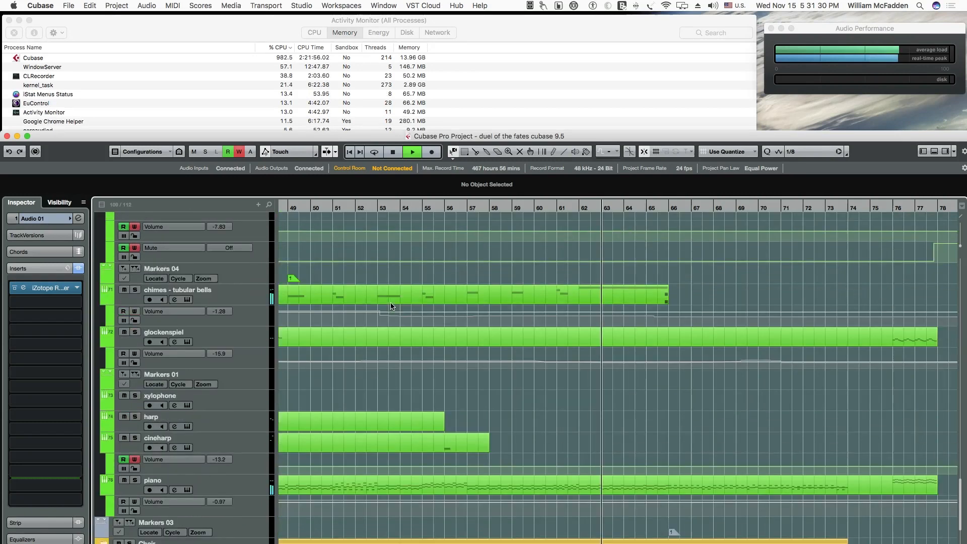
pyautogui.scroll(-3)
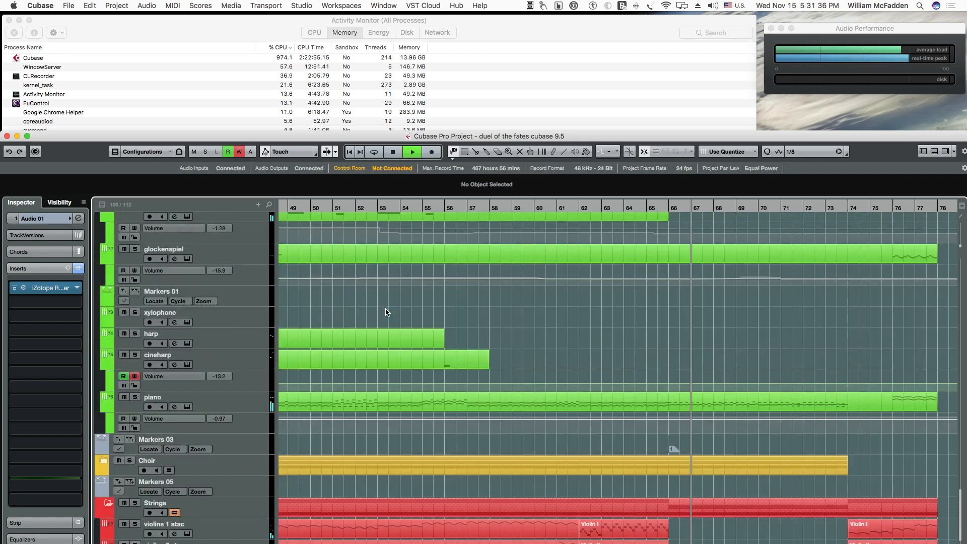
pyautogui.scroll(-3)
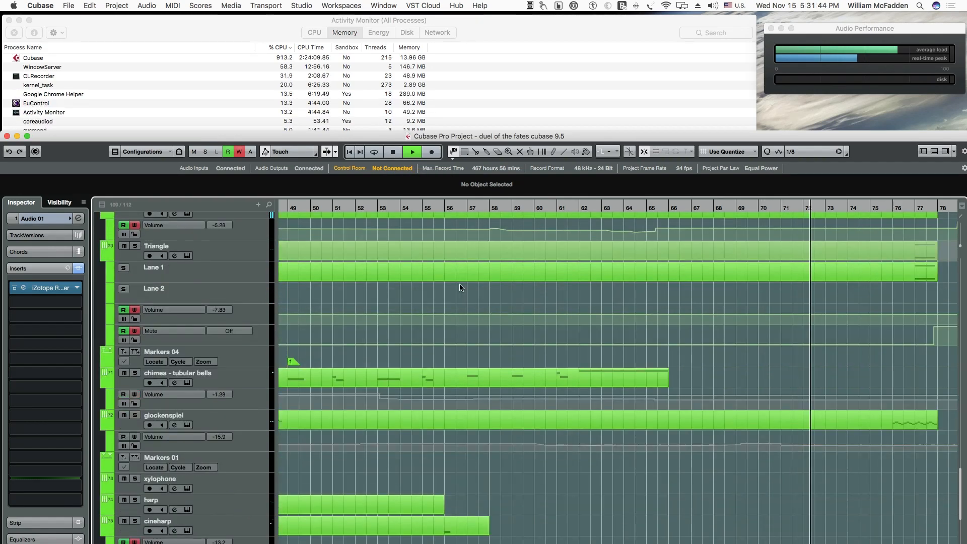
pyautogui.scroll(-3)
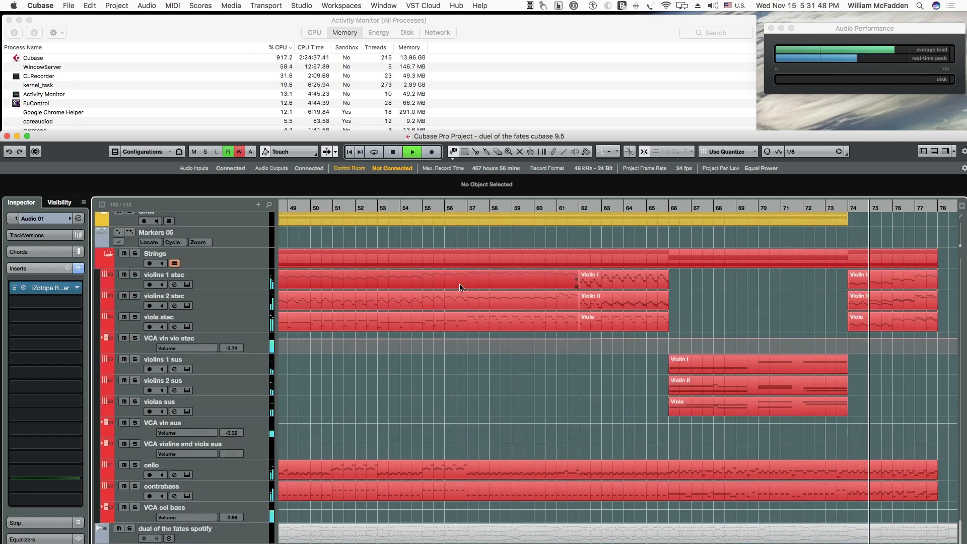
pyautogui.hscroll(3)
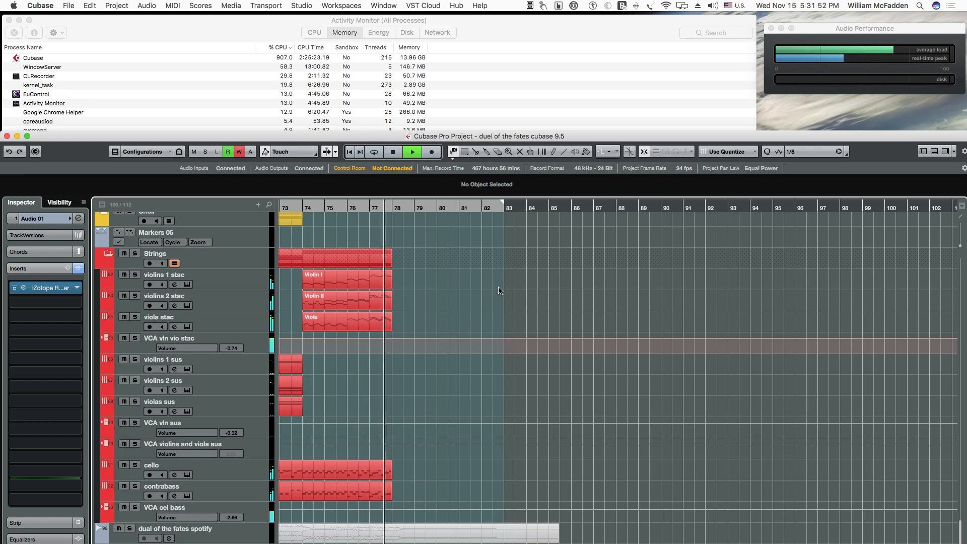
pyautogui.click(390, 152)
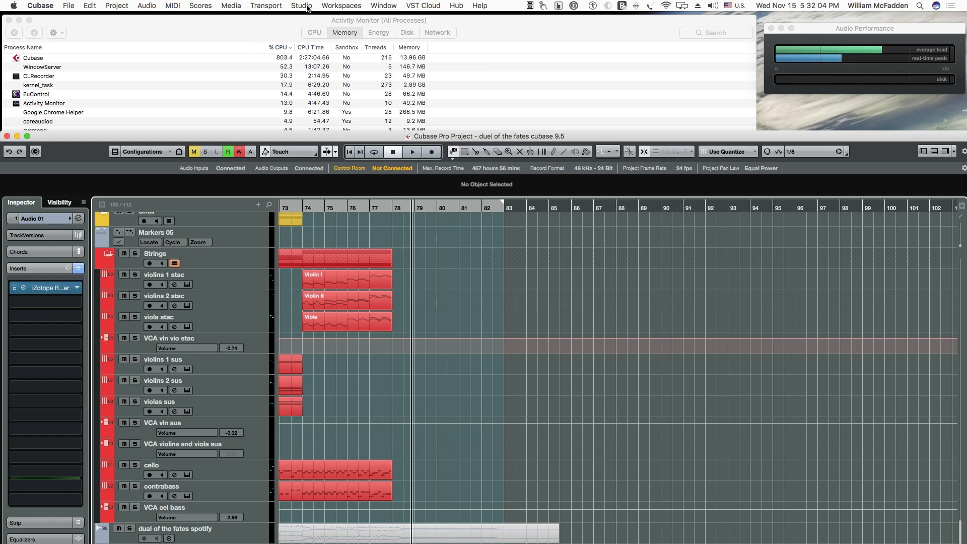
# Step: Reopen Studio Setup on the Symphony I/O device and show its control panel with the 512-sample buffer
pyautogui.click(301, 6)
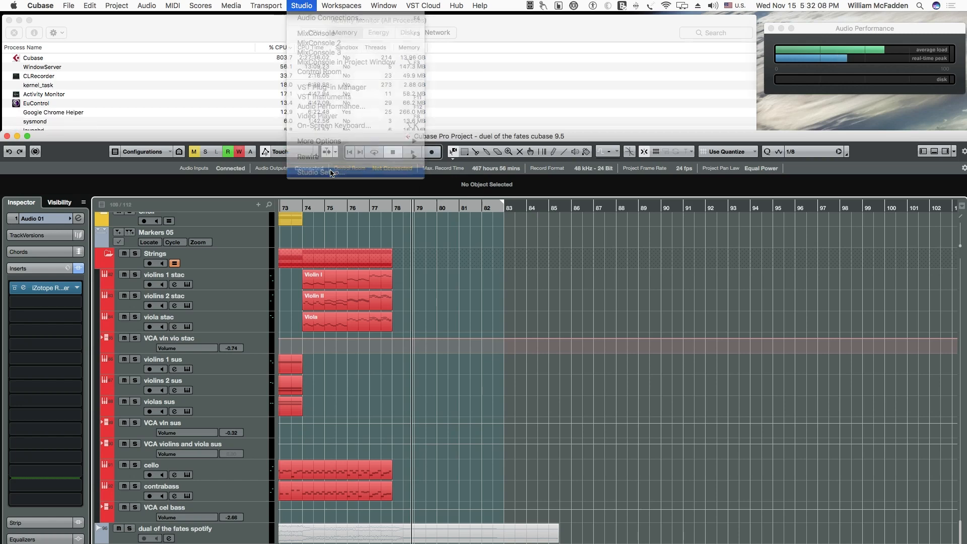
pyautogui.click(318, 172)
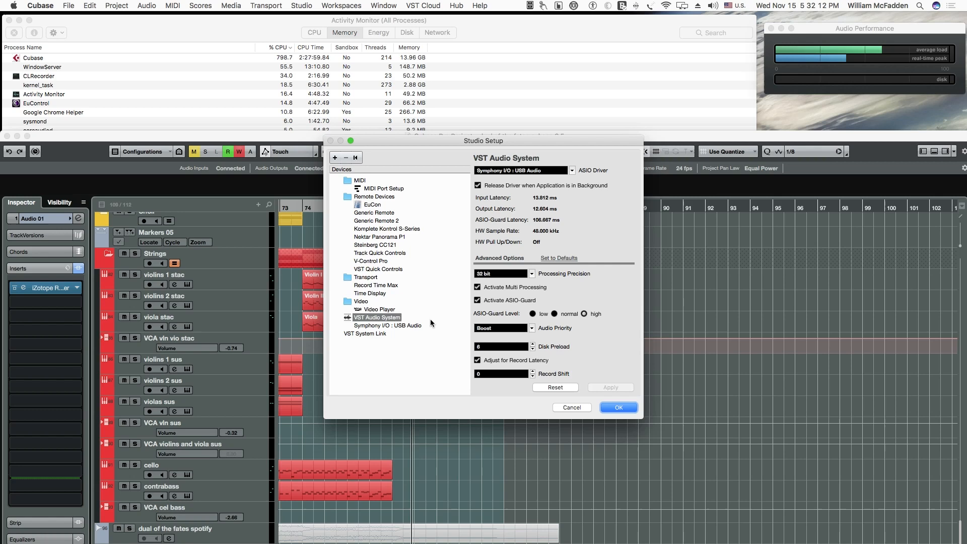
pyautogui.click(387, 325)
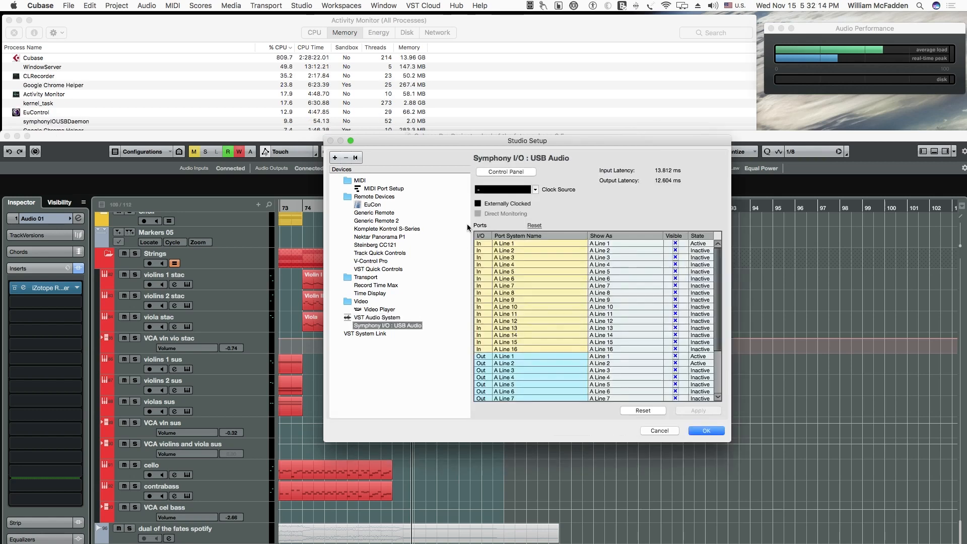
pyautogui.click(506, 171)
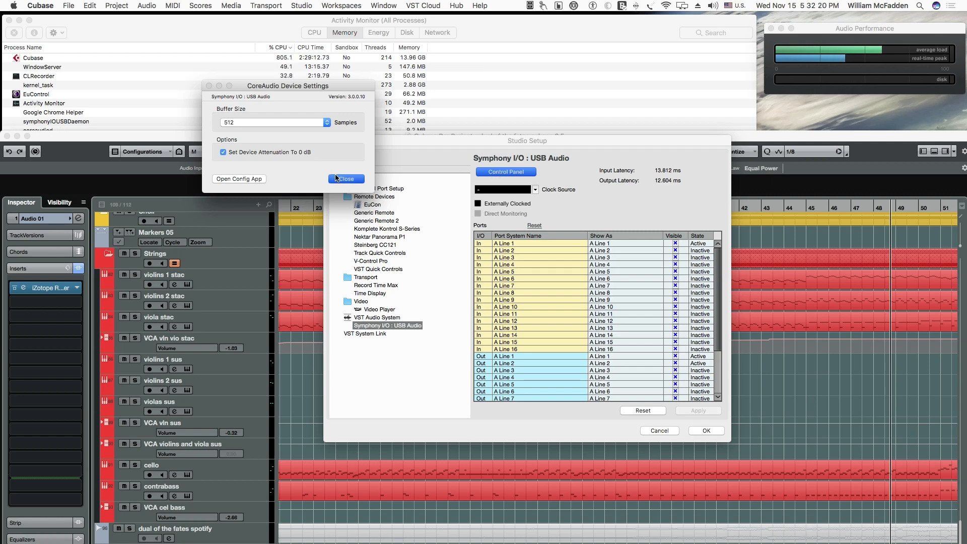
# Step: Close the CoreAudio Device Settings window and browse the track list to the trumpet and trombone parts
pyautogui.click(344, 180)
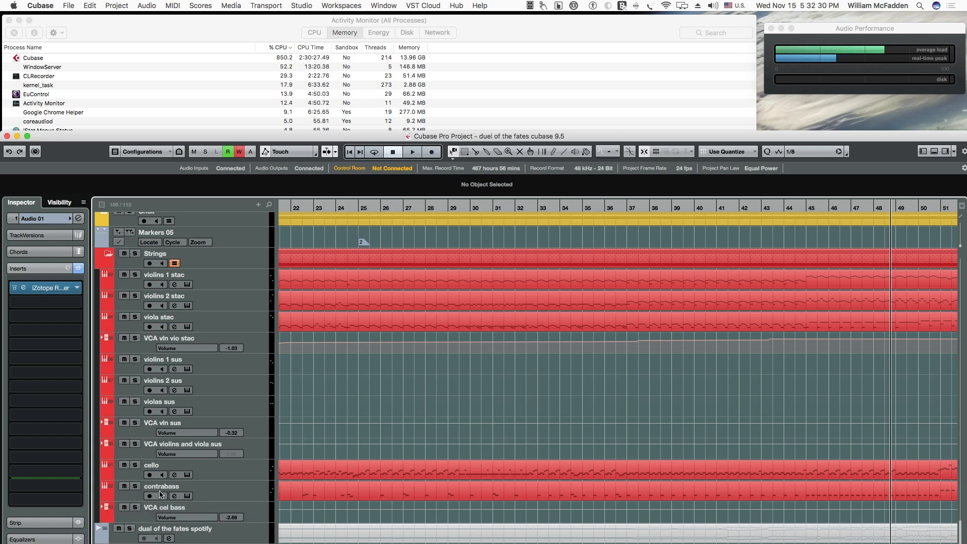
pyautogui.moveTo(233, 337)
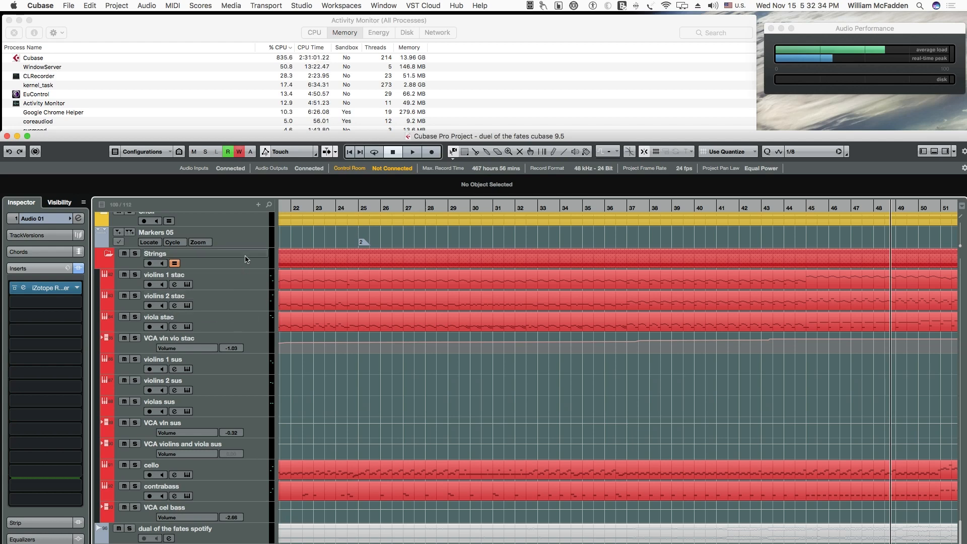
pyautogui.moveTo(245, 259)
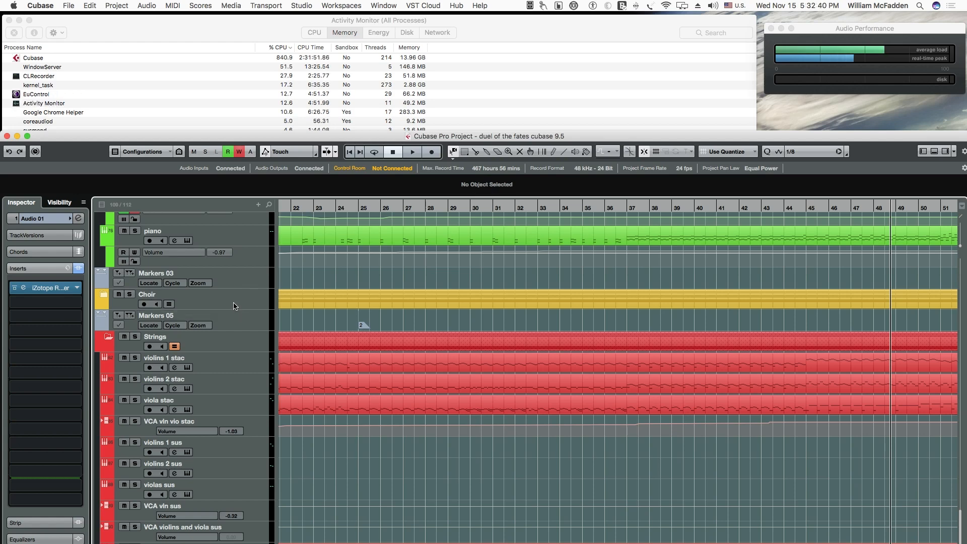
pyautogui.scroll(-3)
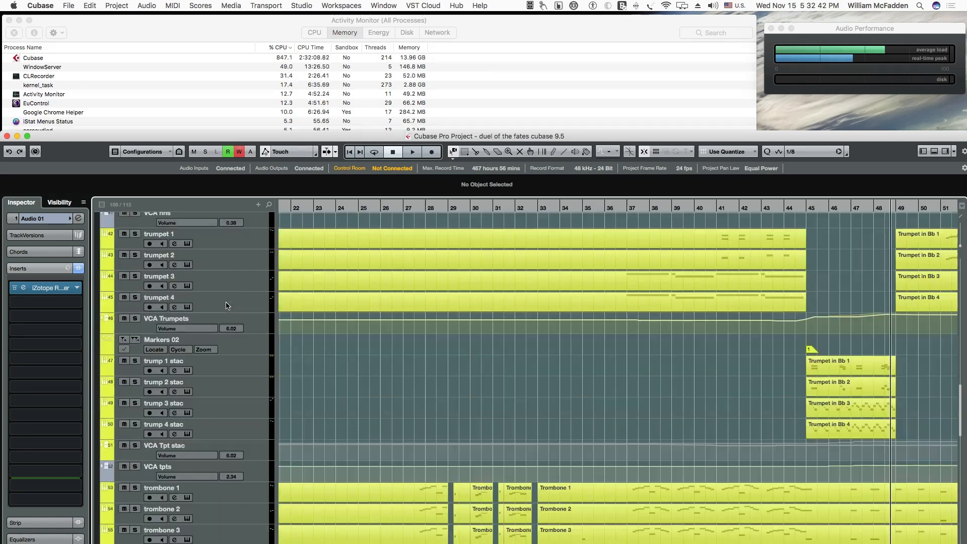